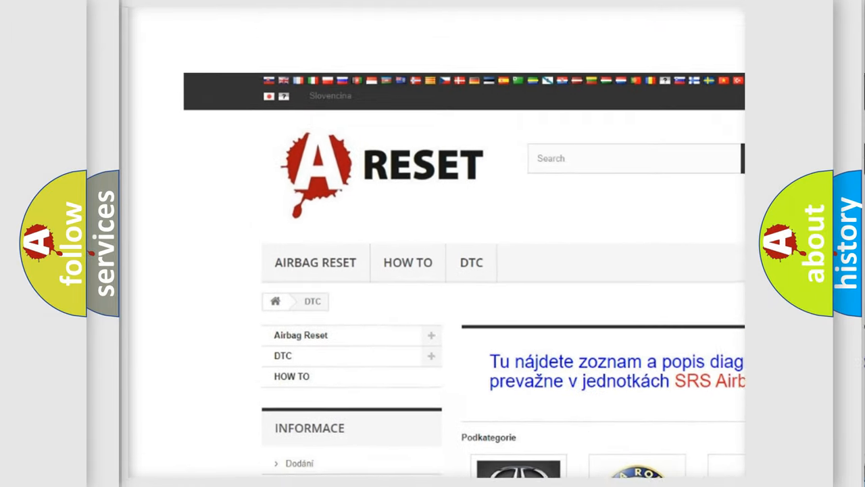
# Open the GMC DTC tile and browse its list of B-series trouble code subcategories.
pyautogui.scroll(-3)
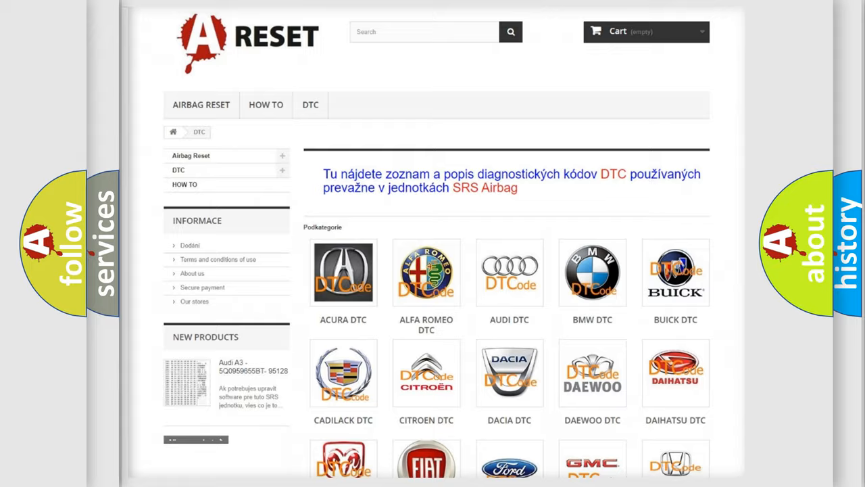
pyautogui.scroll(-3)
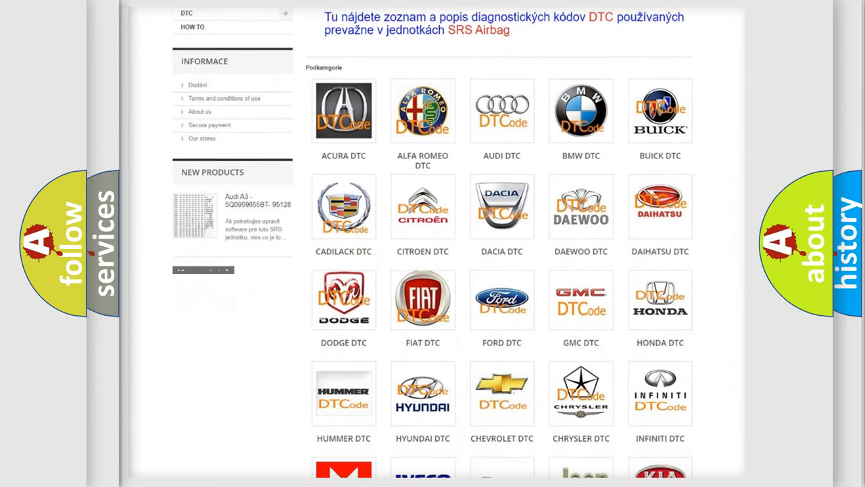
pyautogui.moveTo(581, 308)
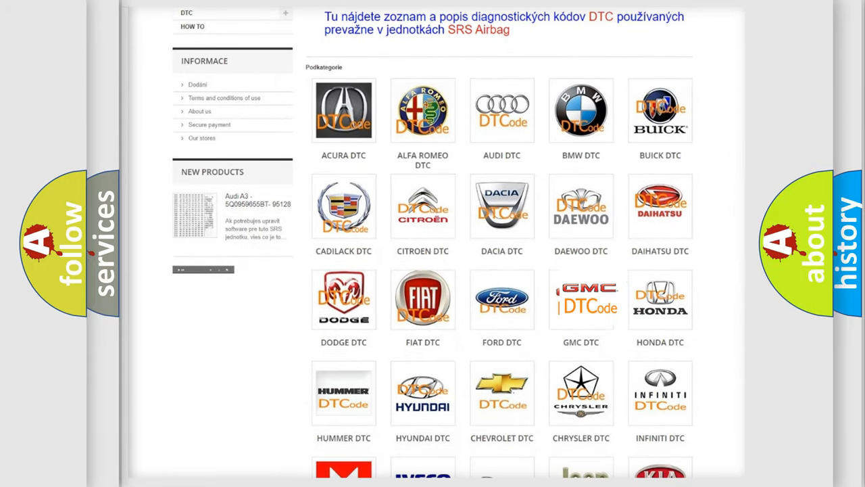
pyautogui.click(581, 299)
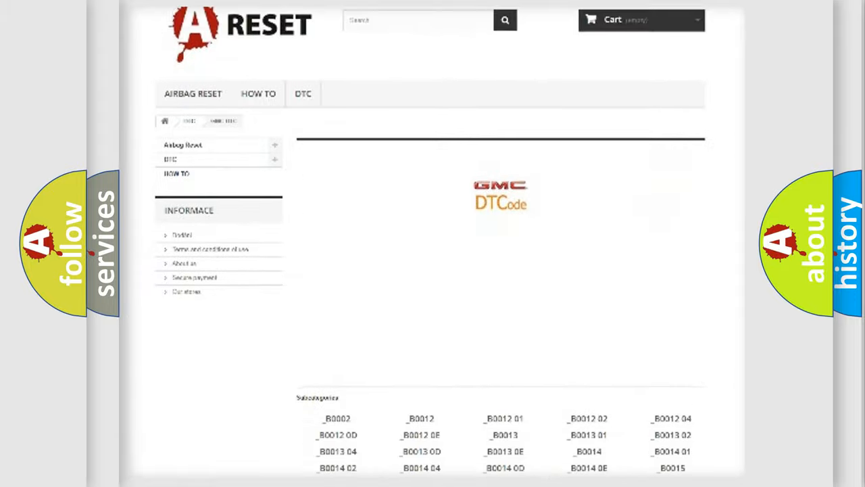
pyautogui.scroll(-3)
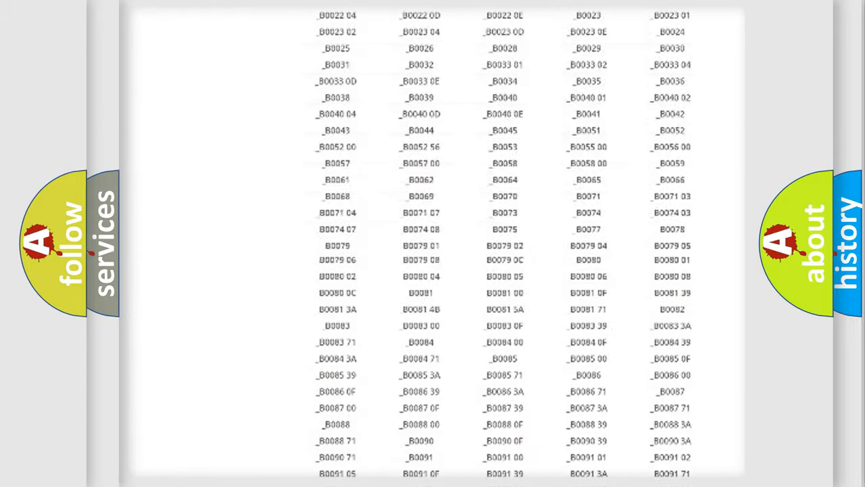